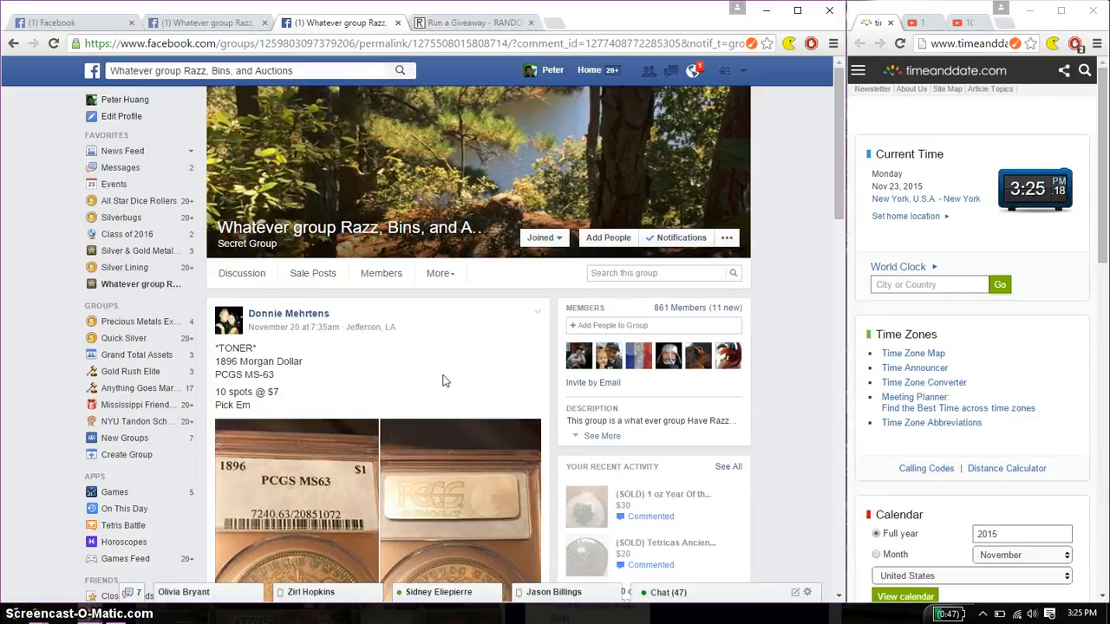
# Expand the raffle list comment and highlight all ten participant spots
pyautogui.scroll(-3)
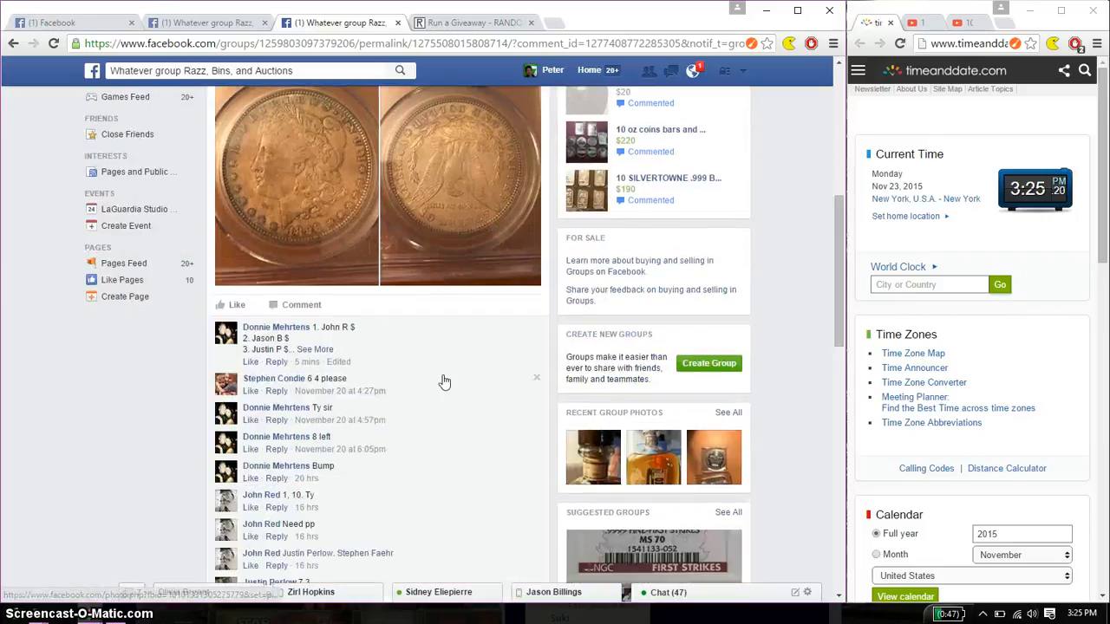
pyautogui.scroll(-3)
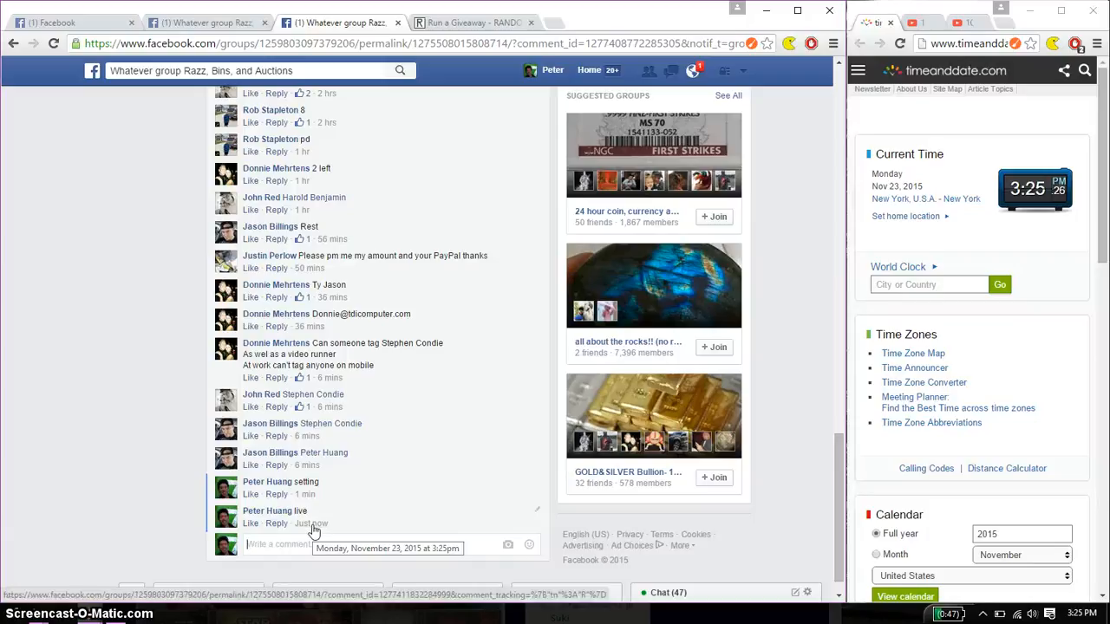
pyautogui.moveTo(129, 237)
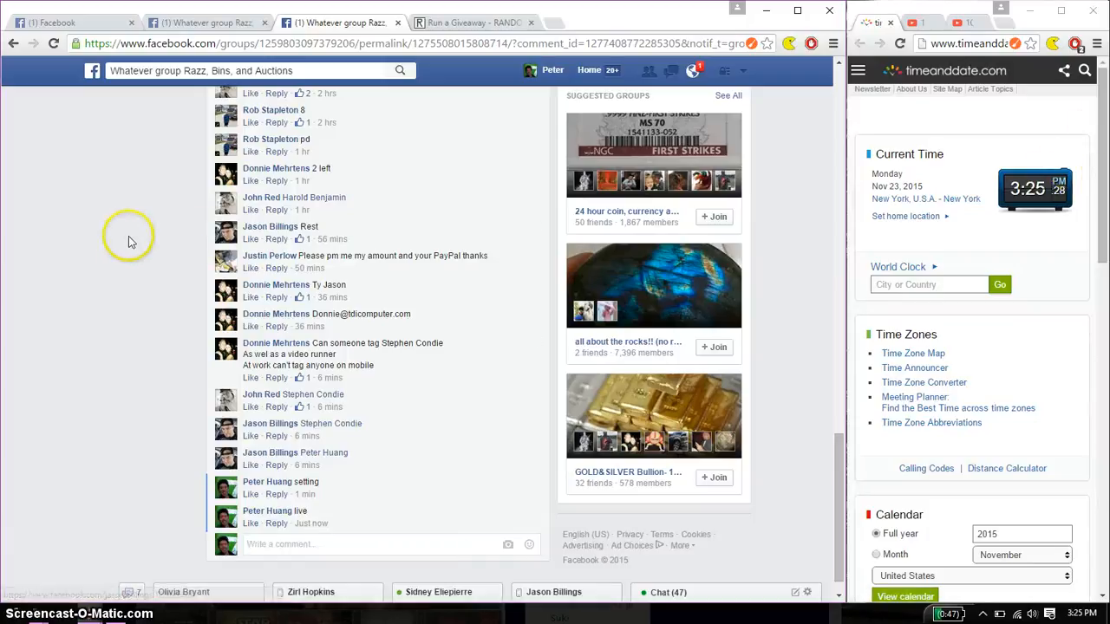
pyautogui.scroll(3)
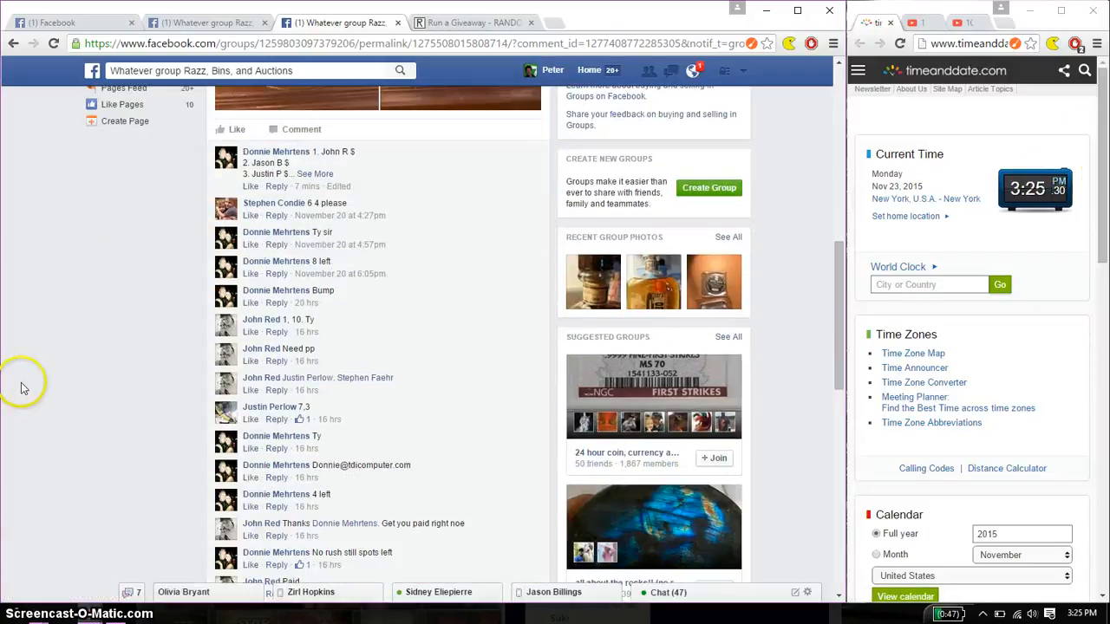
pyautogui.click(315, 174)
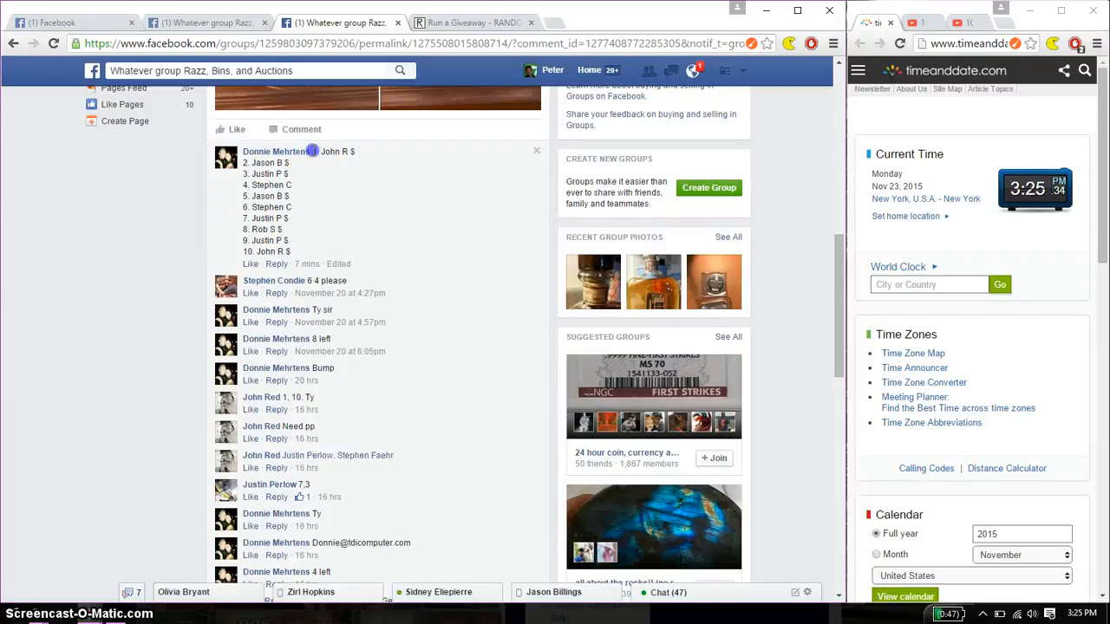
pyautogui.moveTo(312, 151); pyautogui.dragTo(346, 251)
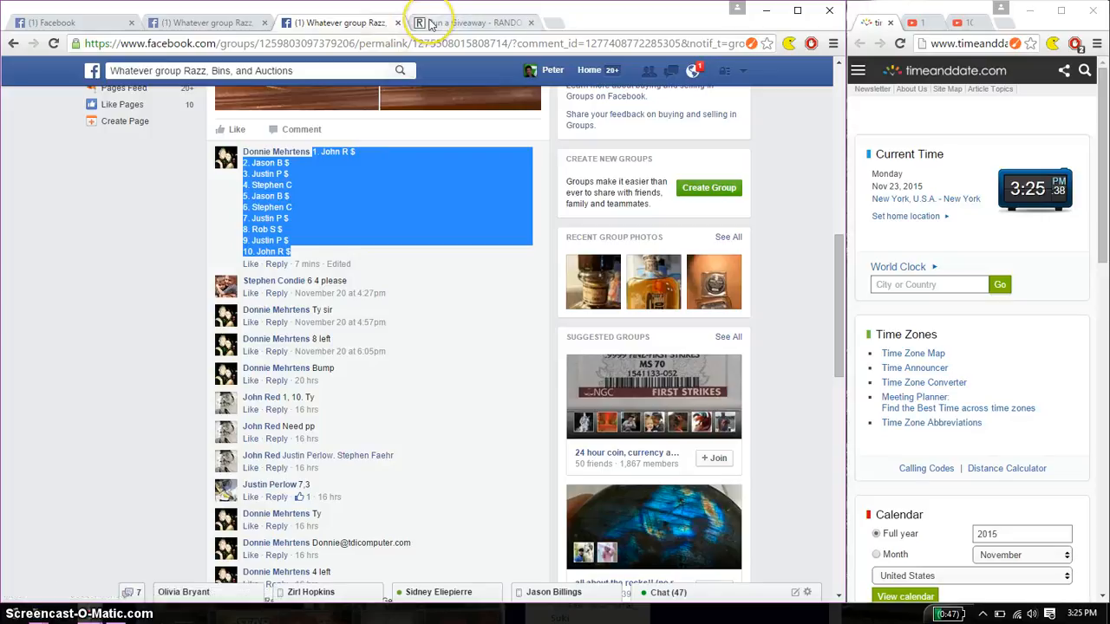
# On the giveaway page, set total rounds to 8 with a 2d6 dice roll
pyautogui.click(474, 23)
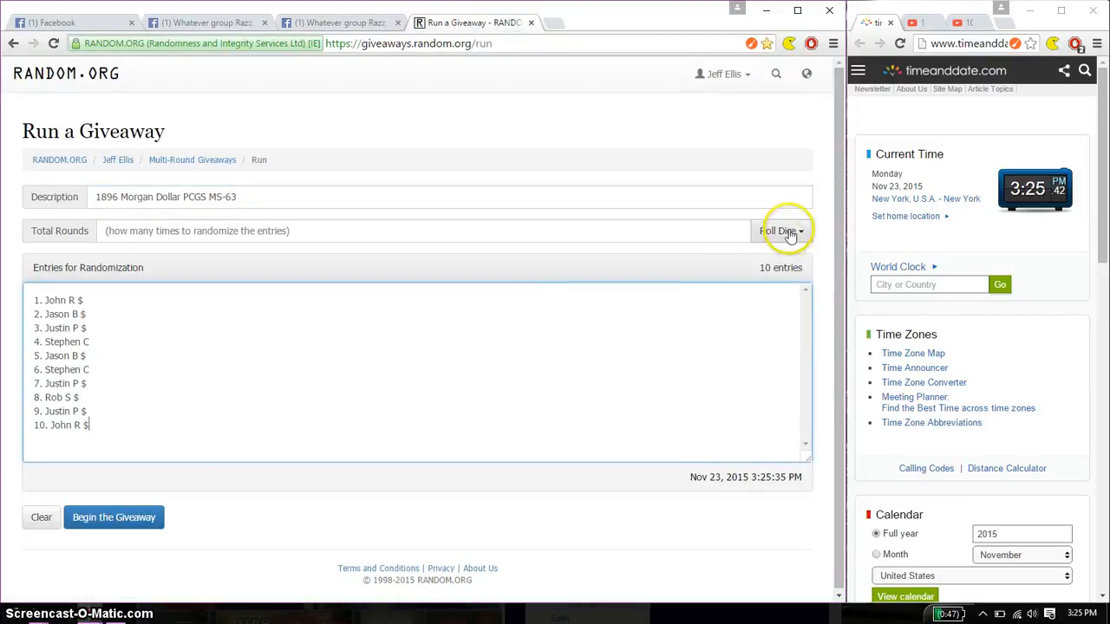
pyautogui.click(781, 230)
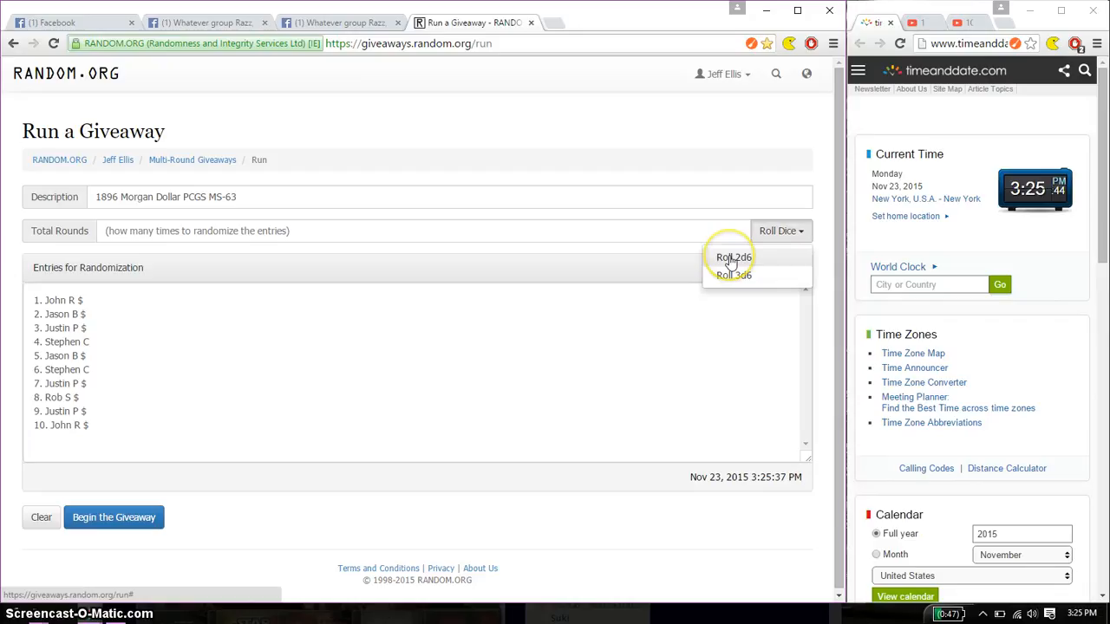
pyautogui.click(734, 257)
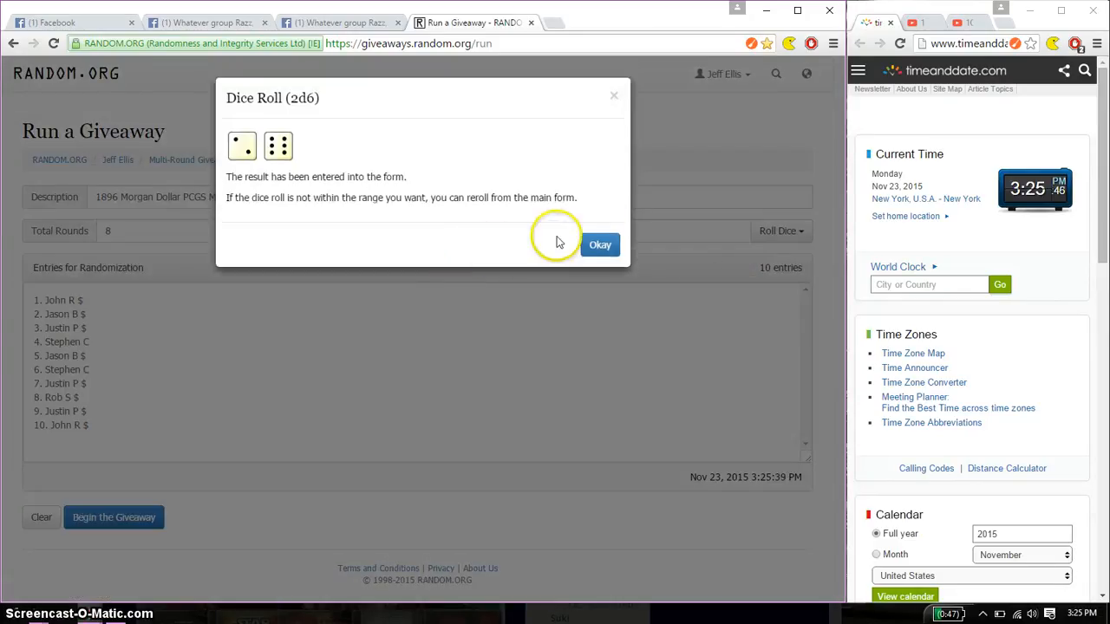
pyautogui.click(601, 245)
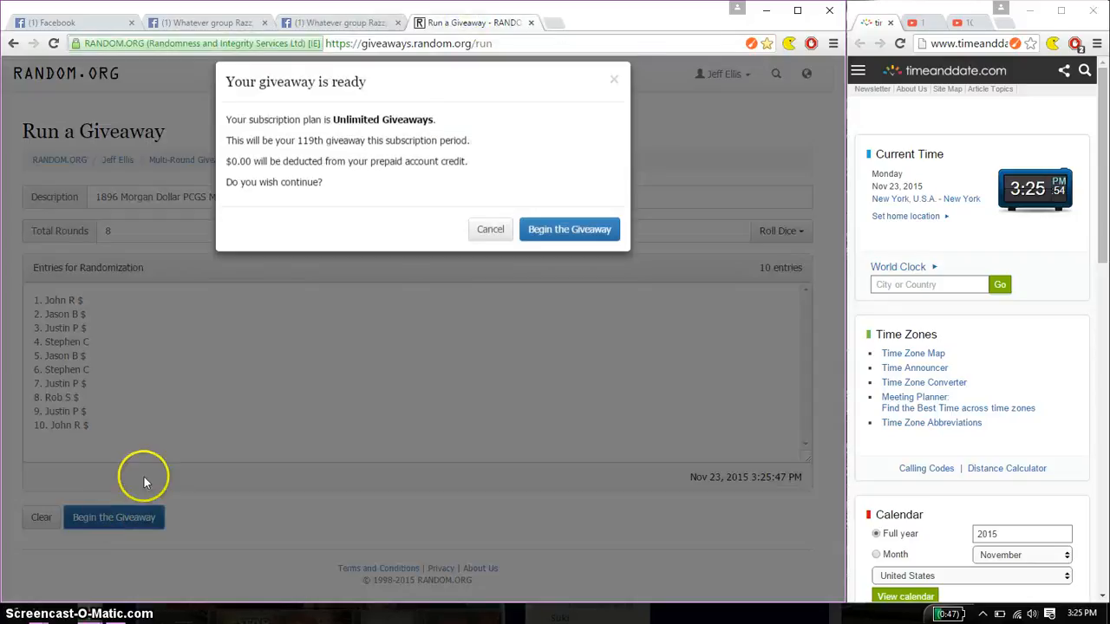
# Confirm the giveaway start and advance through randomization rounds up to round 7
pyautogui.click(569, 229)
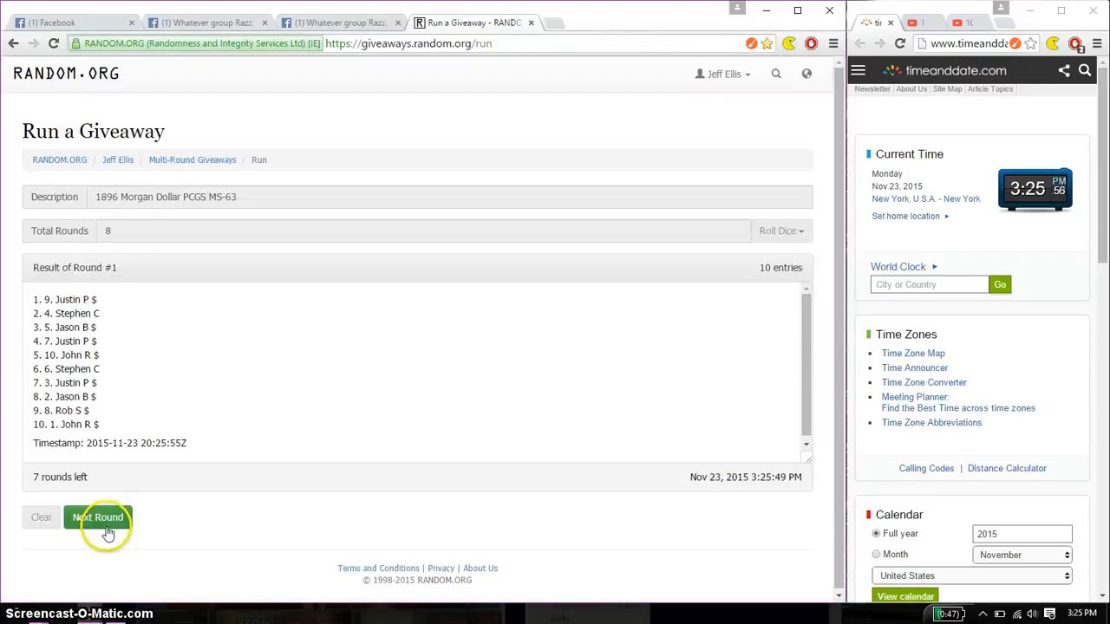
pyautogui.click(97, 517)
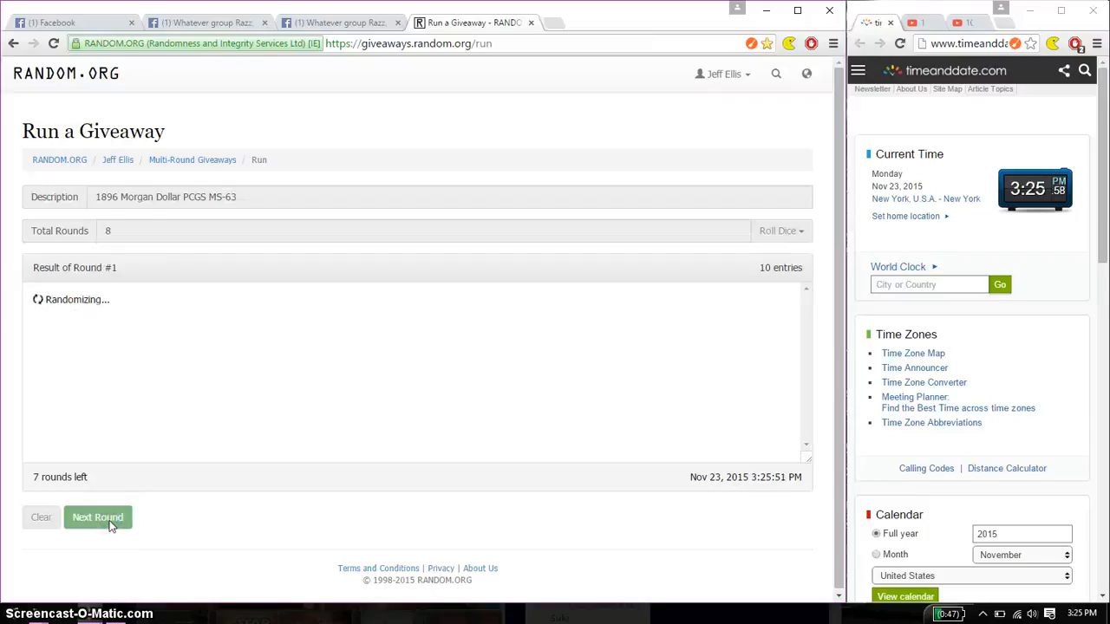
pyautogui.click(97, 517)
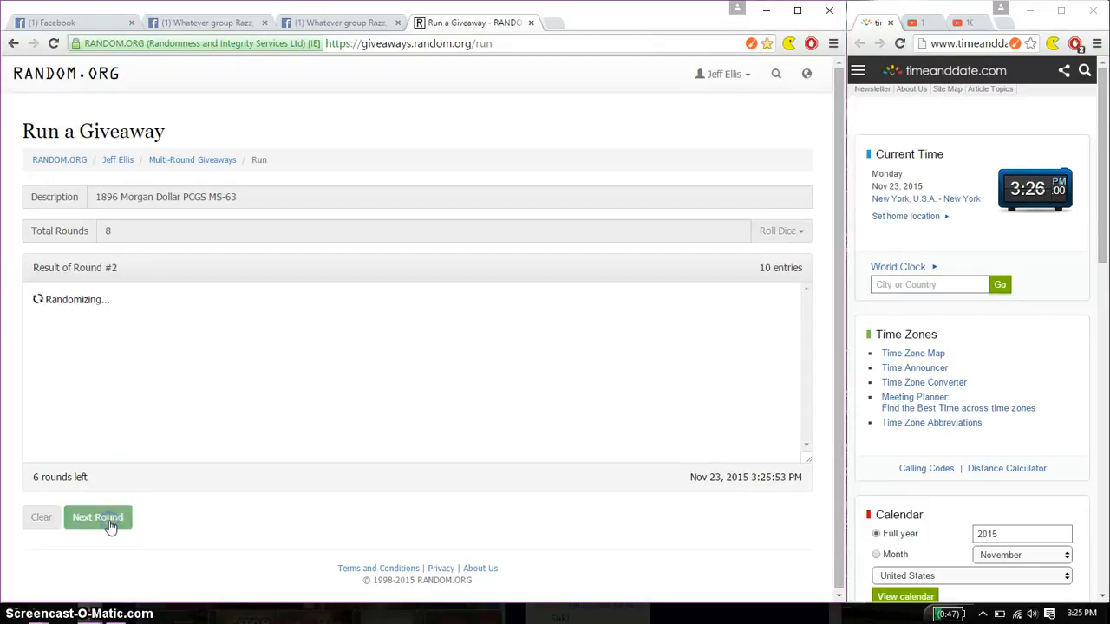
pyautogui.click(97, 517)
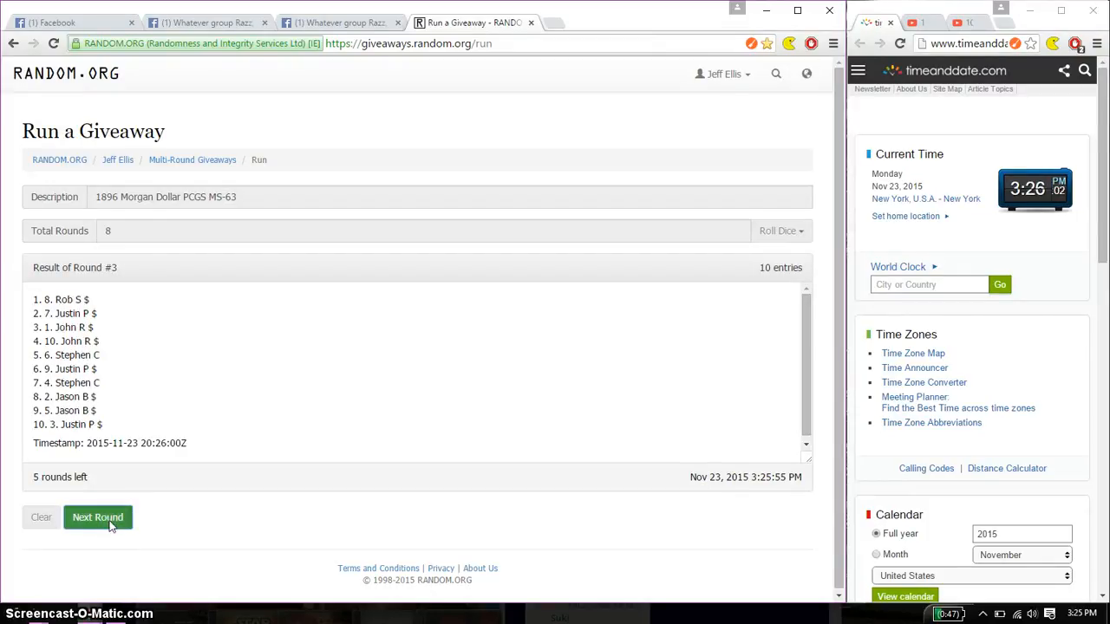
pyautogui.click(98, 517)
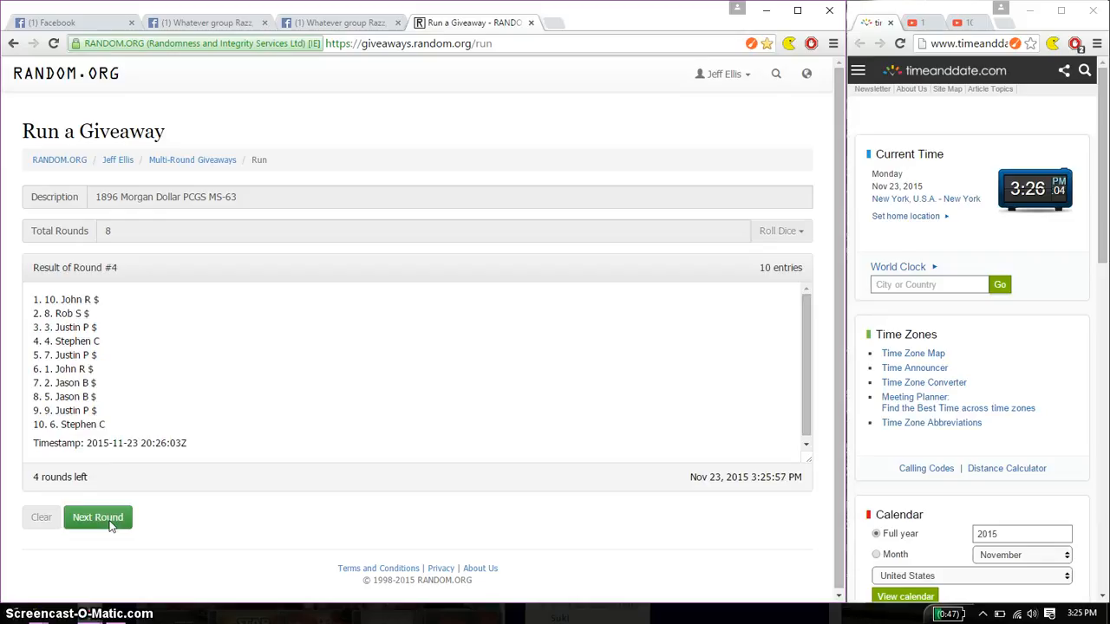
pyautogui.click(97, 517)
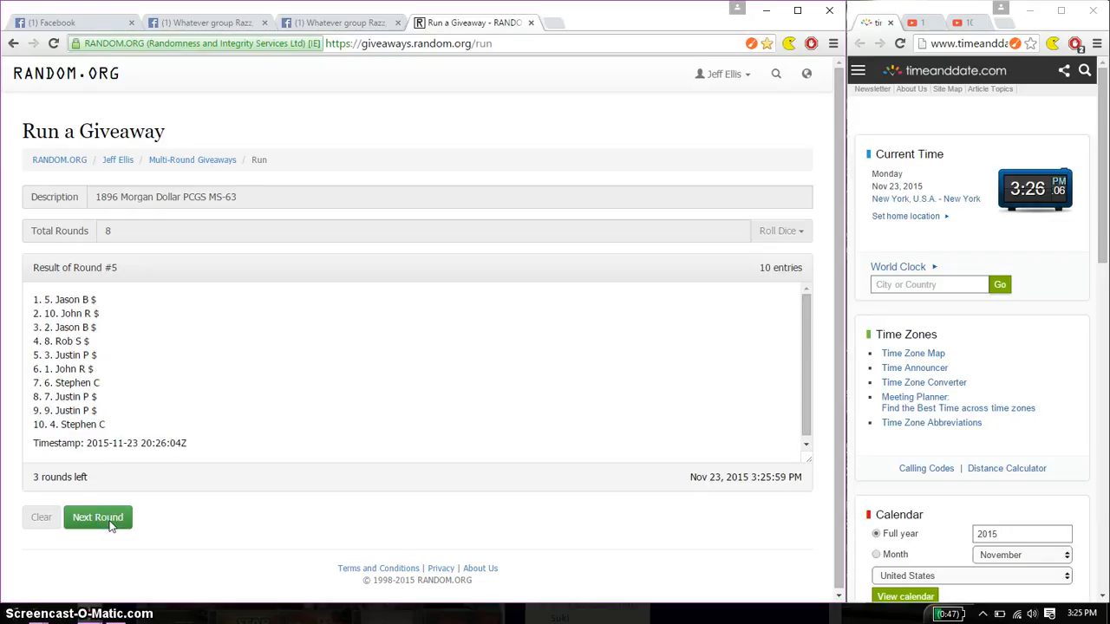
pyautogui.click(97, 517)
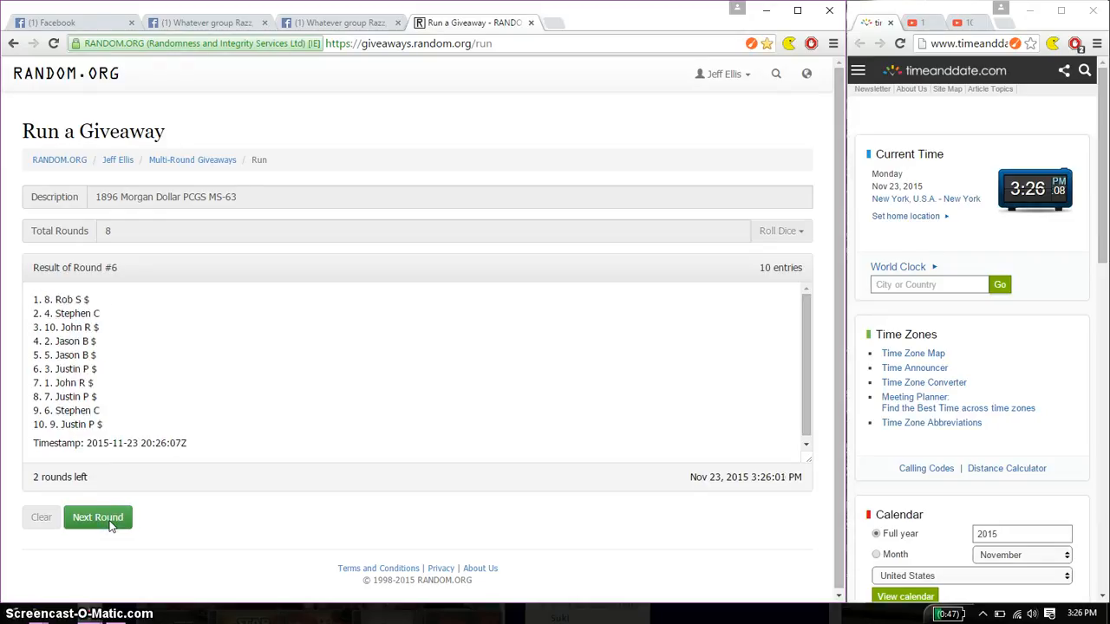
pyautogui.click(97, 517)
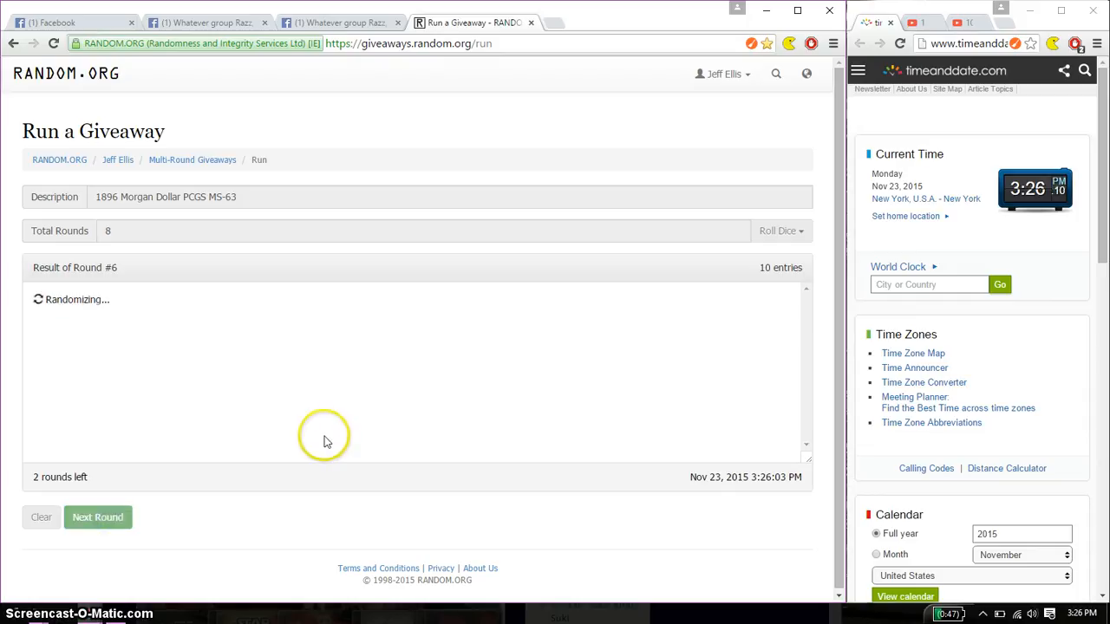
pyautogui.click(98, 517)
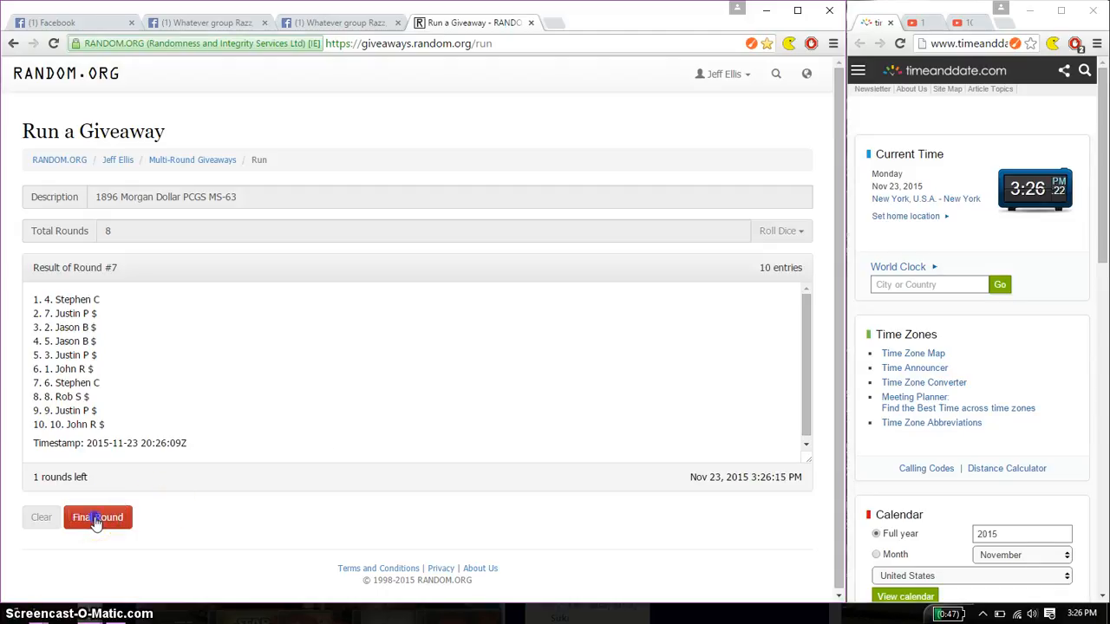
# Run round 8 of 8, showing the final ordering with the winner first
pyautogui.click(97, 517)
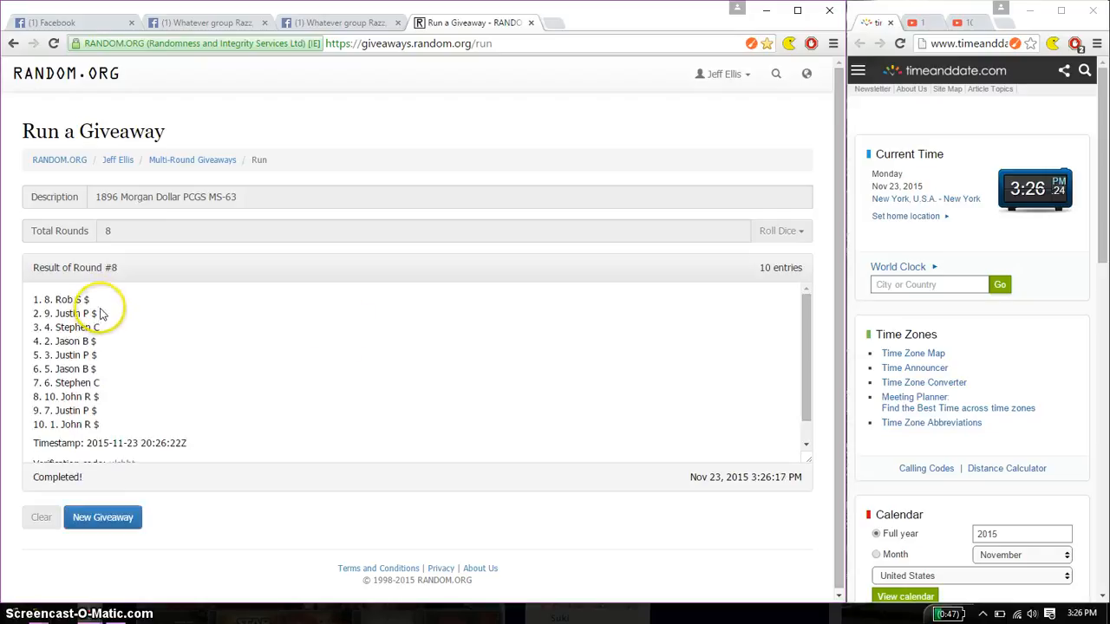
pyautogui.moveTo(100, 304)
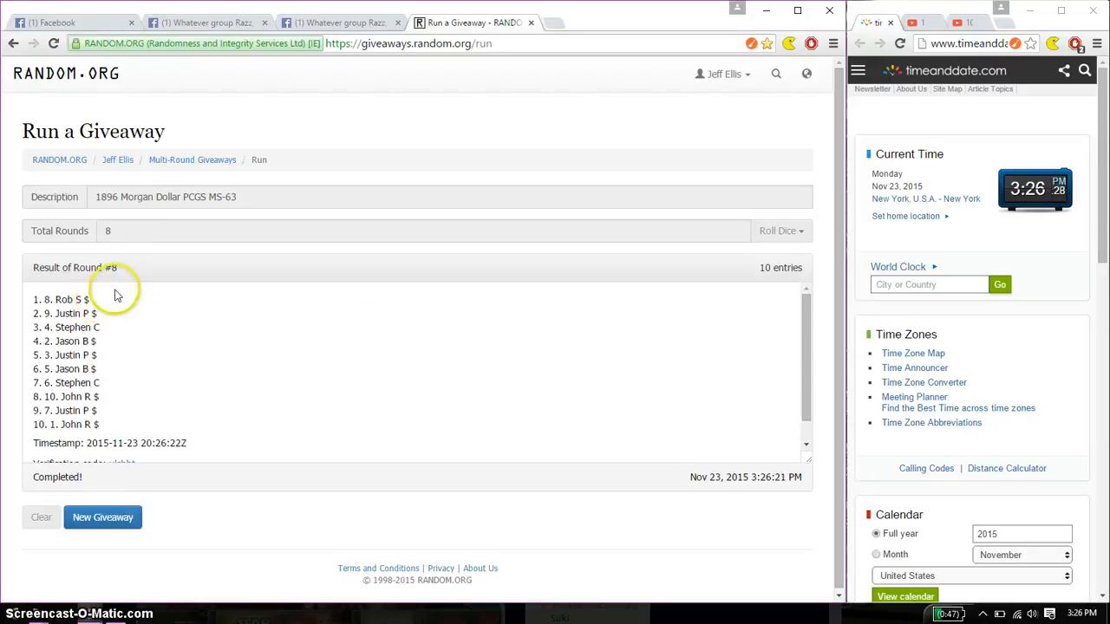
pyautogui.moveTo(117, 291)
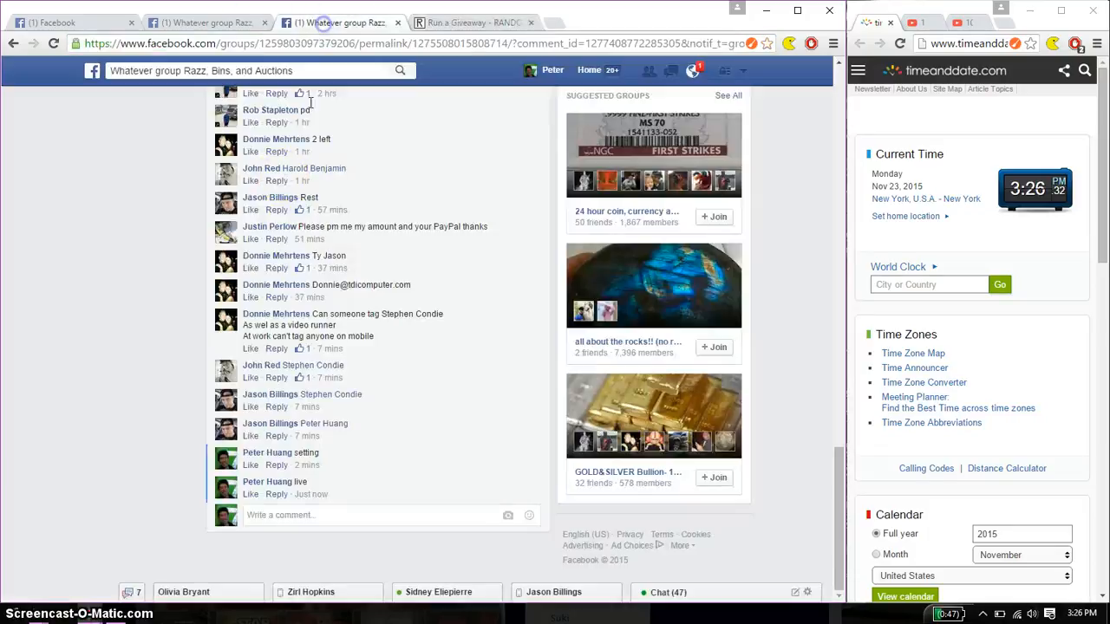
# Post 'done' as a new comment after 'setting' and 'live'
pyautogui.write('don')
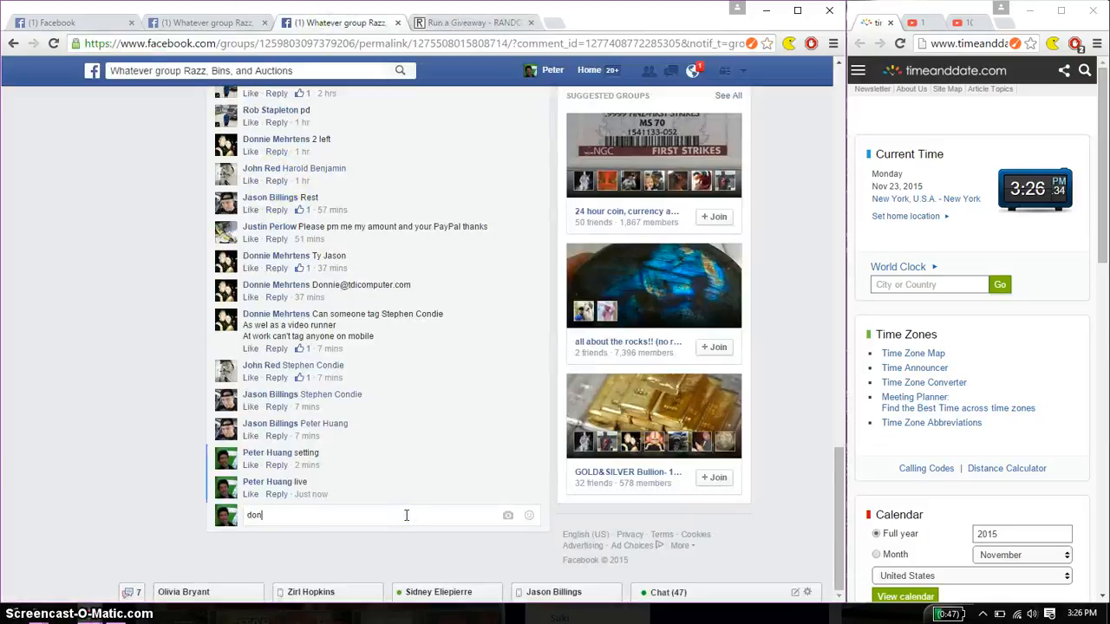
pyautogui.press('Return')
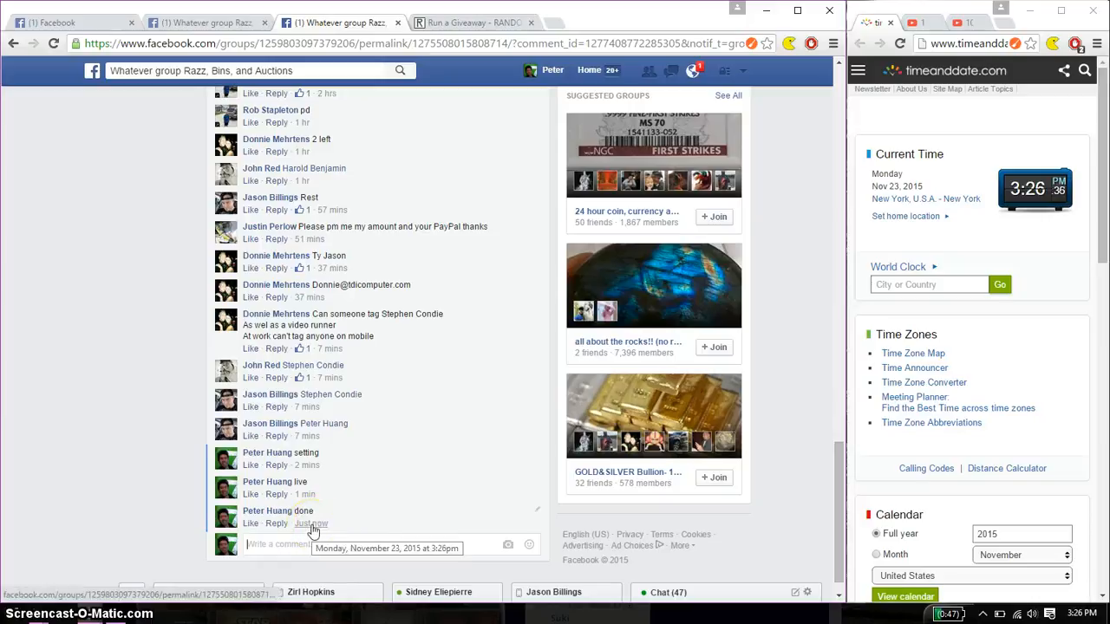